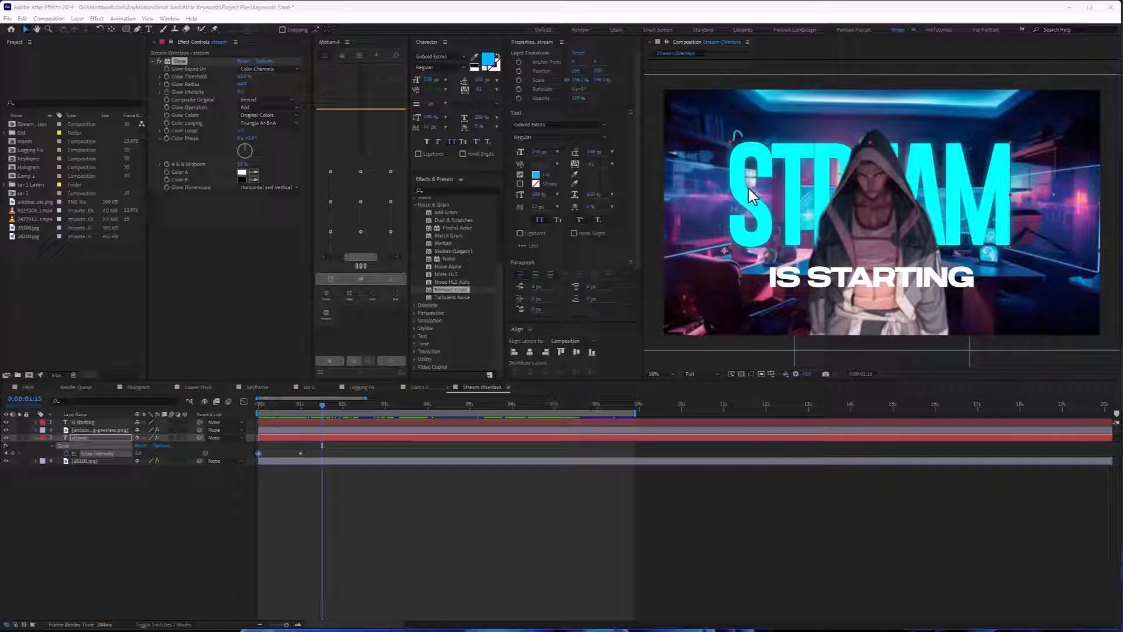
{"action": "mouse_move", "coordinate": [972, 112]}
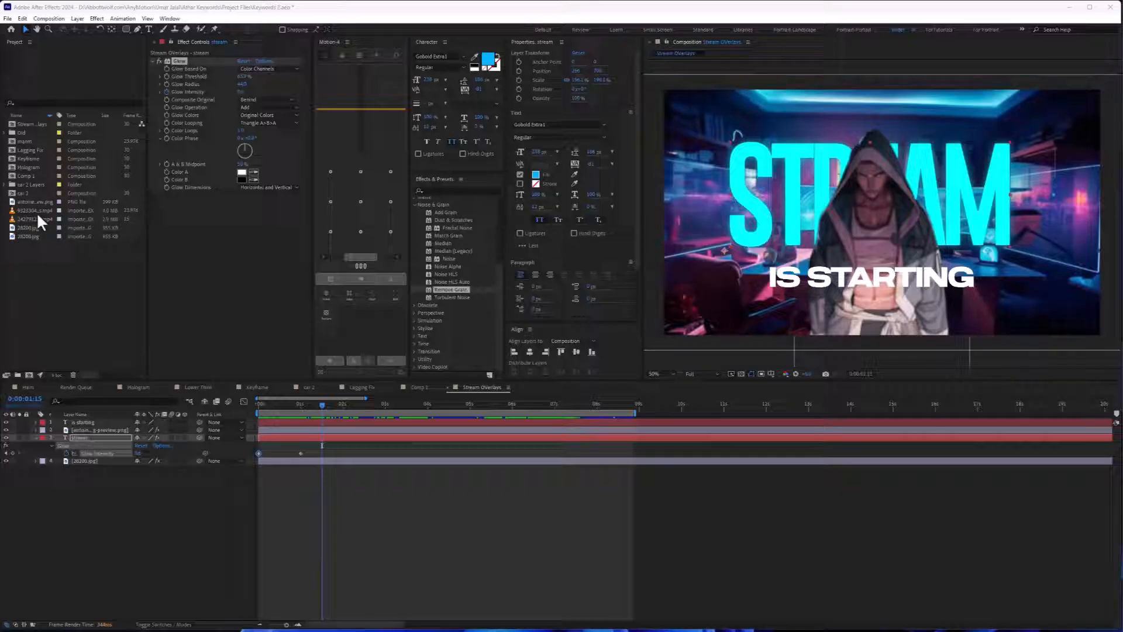
Step: Open the 2427912-hd_1920_1080_15fps beach footage composition from the Project panel
{"action": "left_click", "coordinate": [33, 219]}
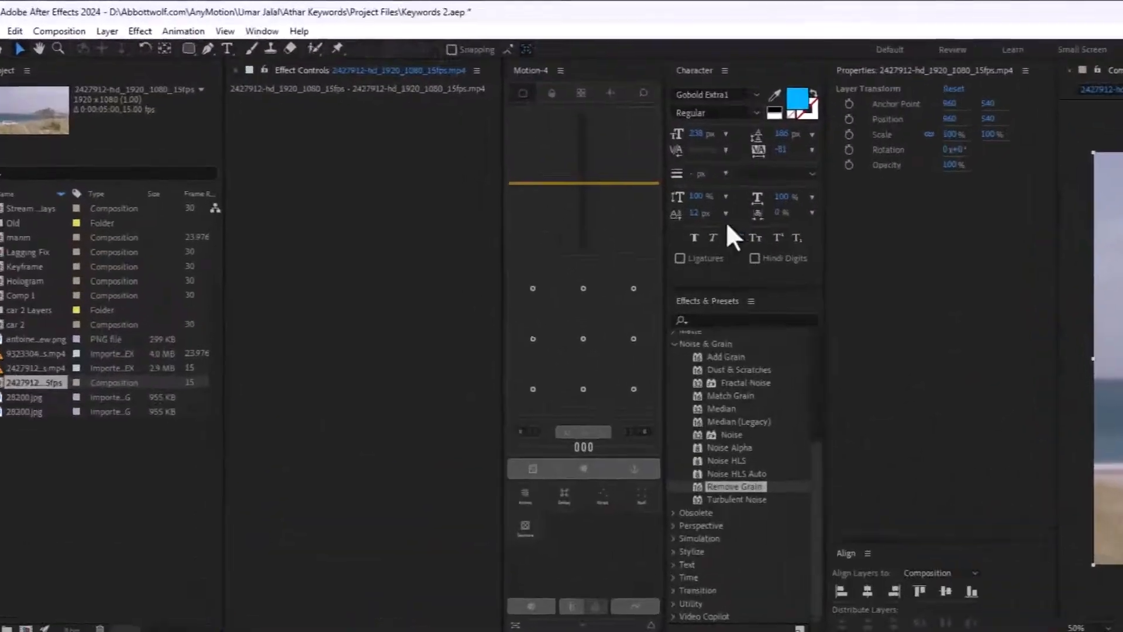
Step: Add Remove Grain from Effect > Noise & Grain to the beach footage layer
{"action": "left_click", "coordinate": [139, 31]}
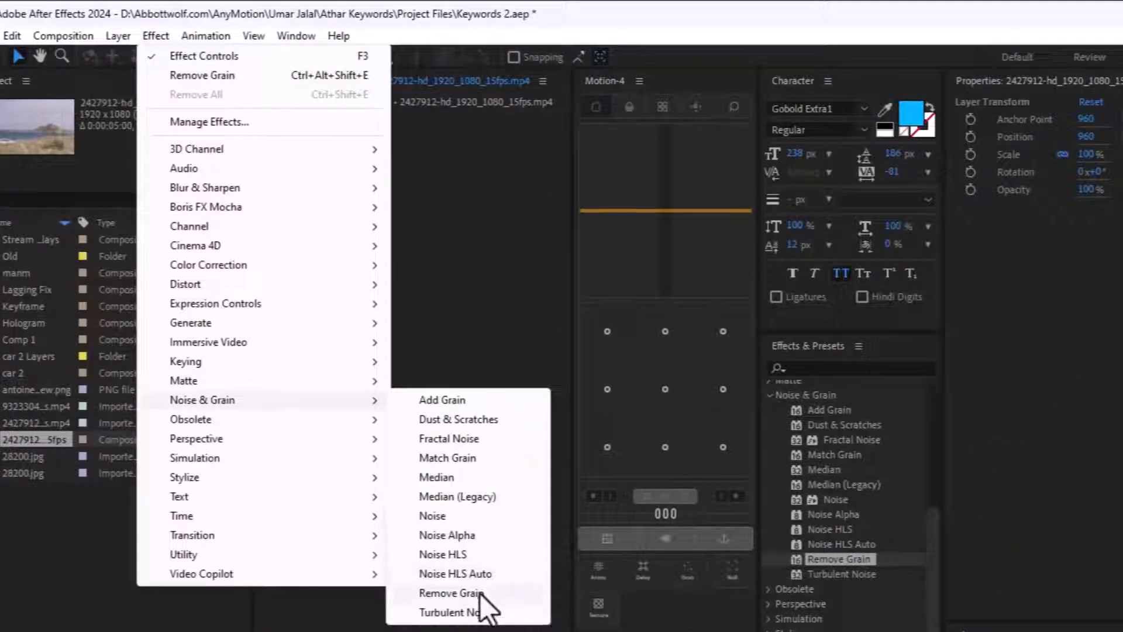
{"action": "left_click", "coordinate": [450, 591]}
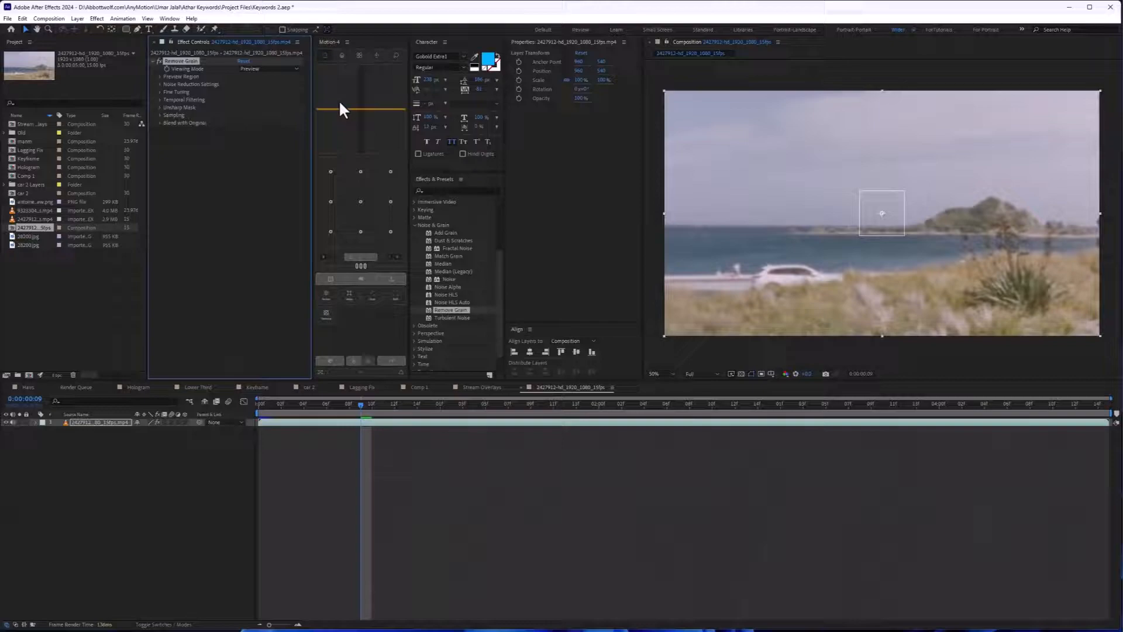
Step: Set Remove Grain's Viewing Mode to Noise Samples
{"action": "left_click", "coordinate": [269, 69]}
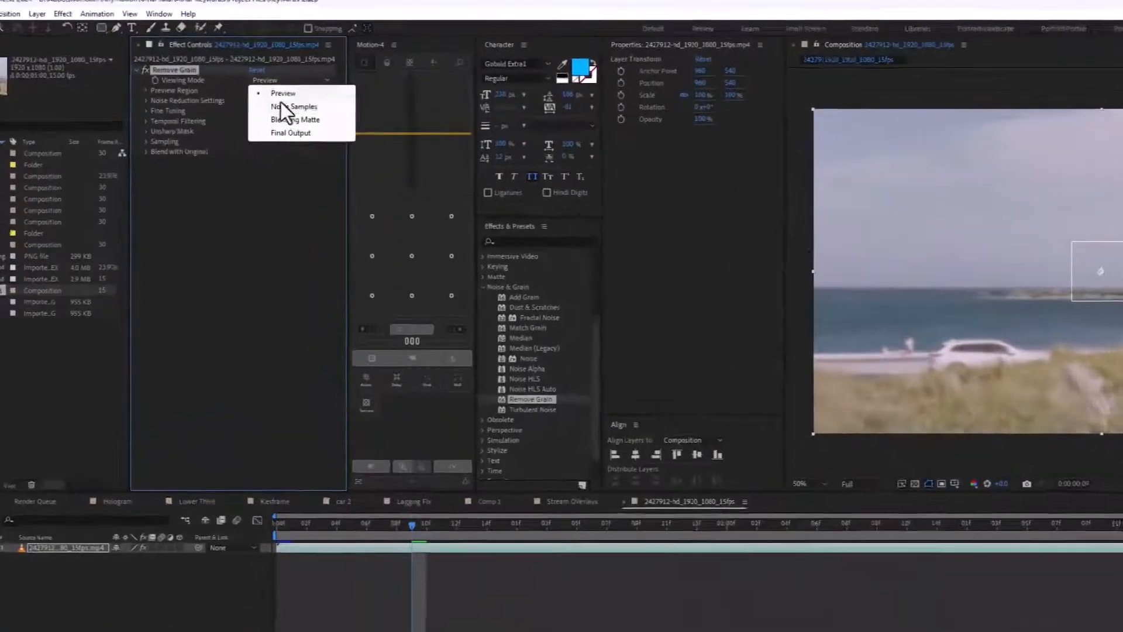
{"action": "left_click", "coordinate": [293, 106]}
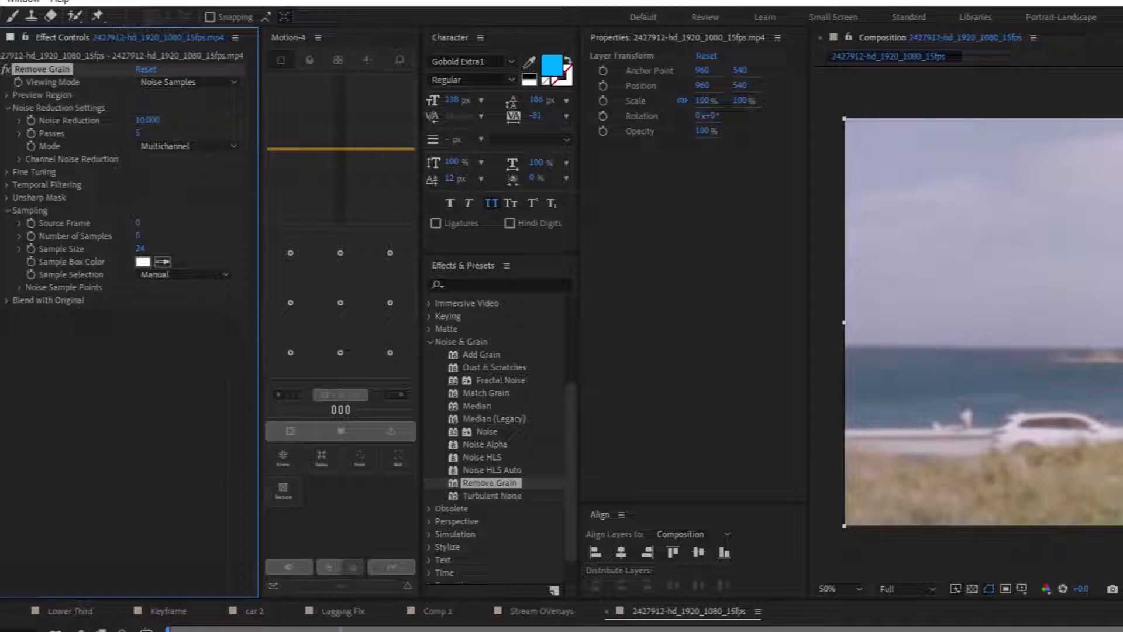
{"action": "mouse_move", "coordinate": [14, 209]}
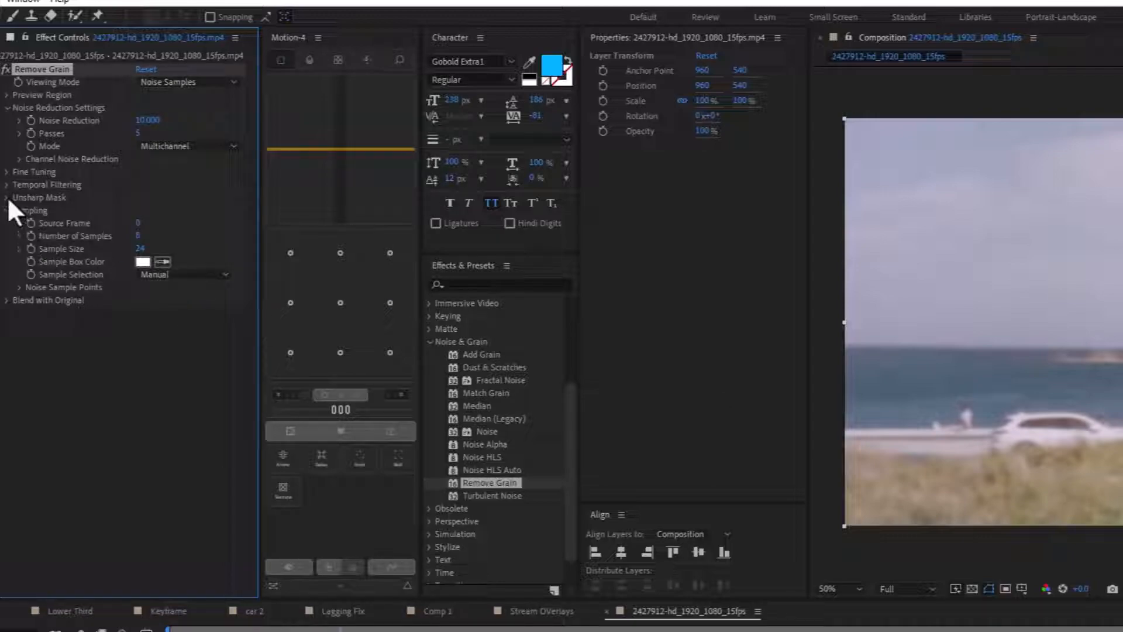
Step: Expand Fine Tuning to show chroma suppression 10, texture 0.1, noise size bias 0
{"action": "left_click", "coordinate": [7, 172]}
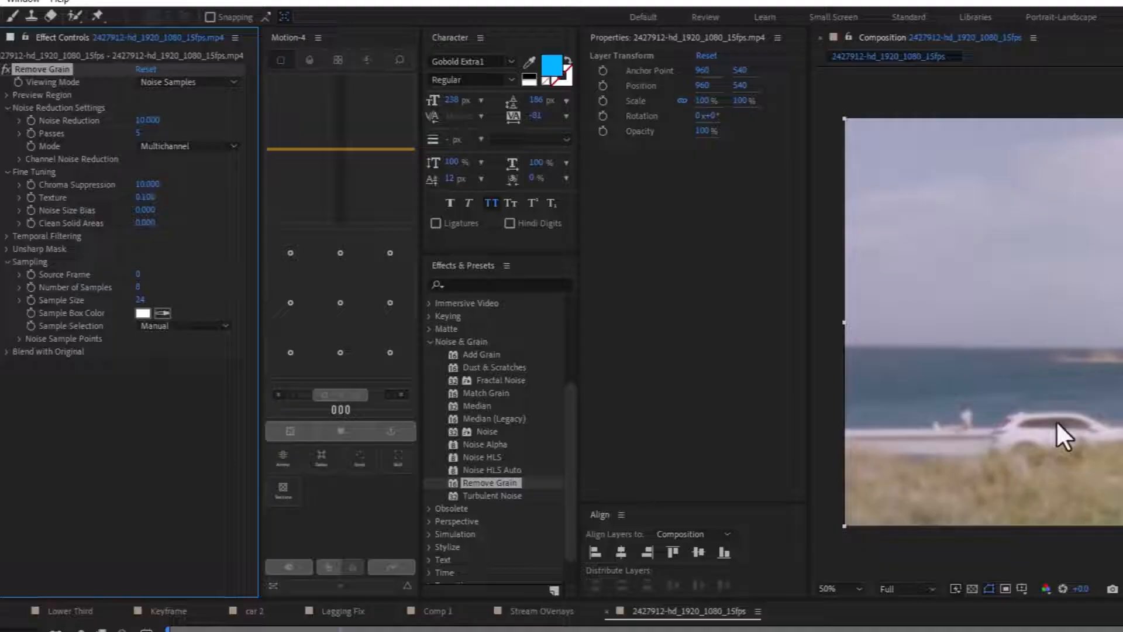
Step: Enable Temporal Filtering at 100% with motion sensitivity 0.9
{"action": "left_click", "coordinate": [7, 235]}
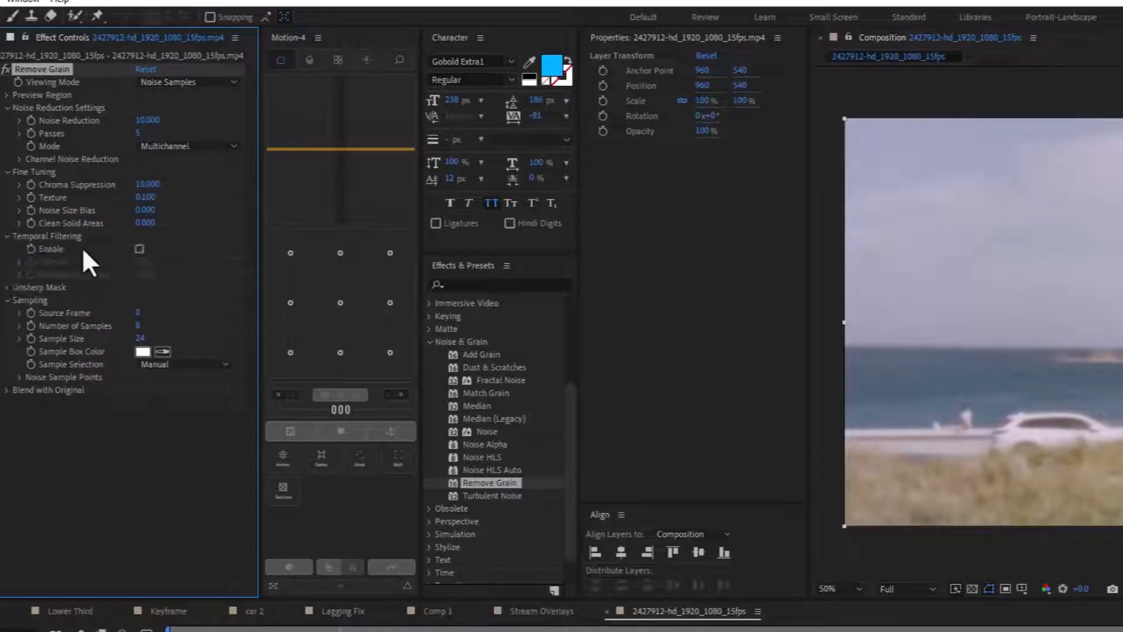
{"action": "left_click", "coordinate": [139, 248]}
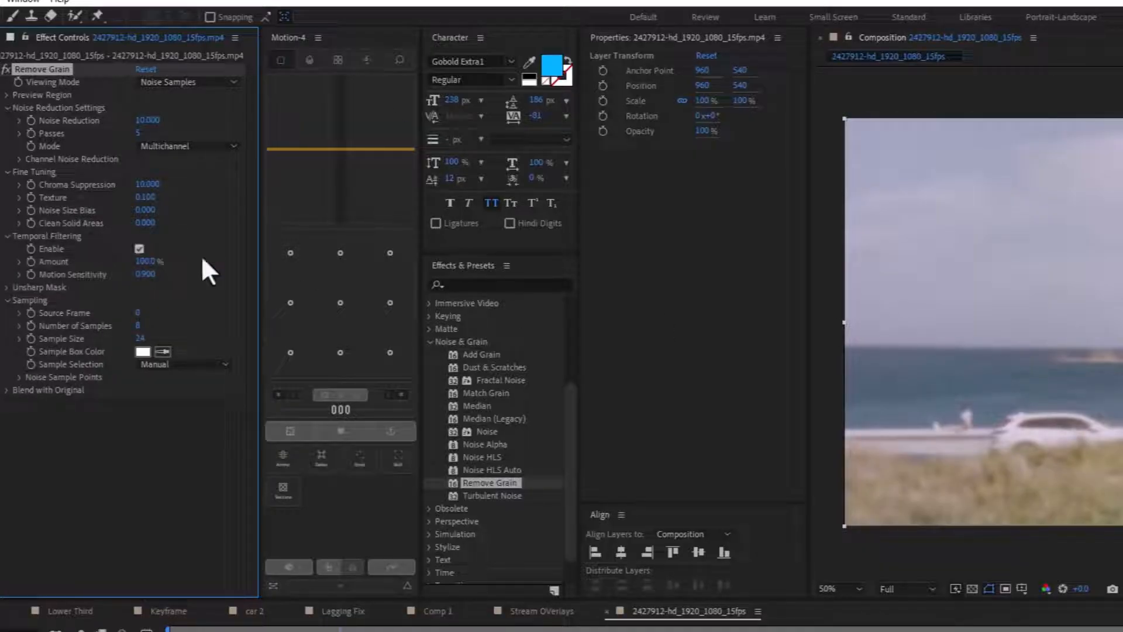
Step: Set Viewing Mode to Final Output and move the playhead to a later frame
{"action": "left_click", "coordinate": [188, 81]}
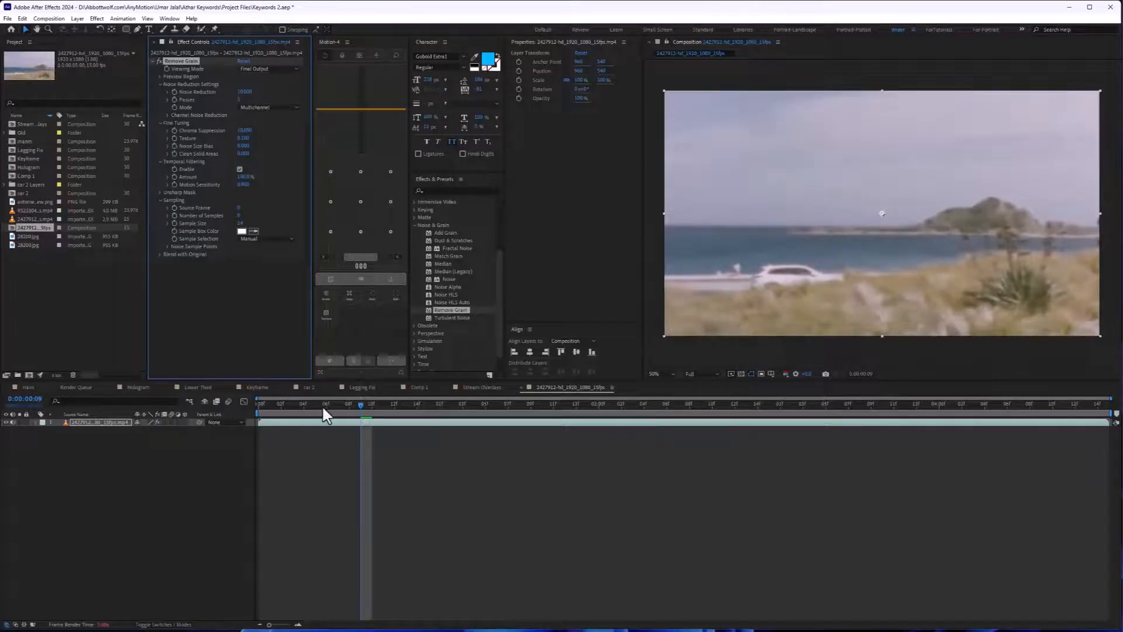
{"action": "left_click", "coordinate": [519, 404]}
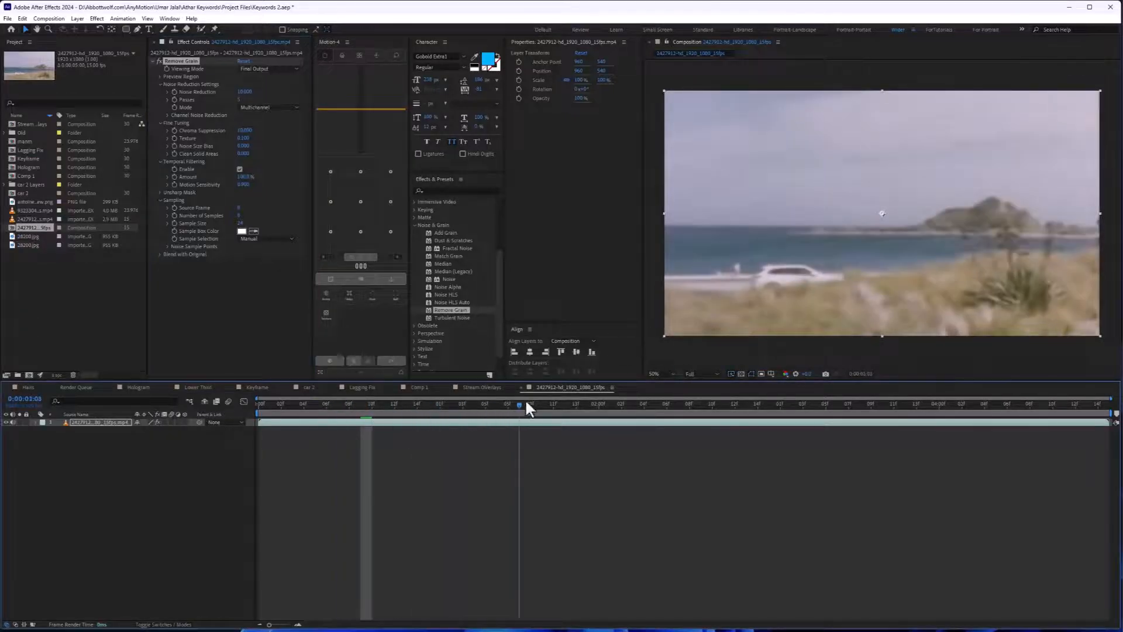